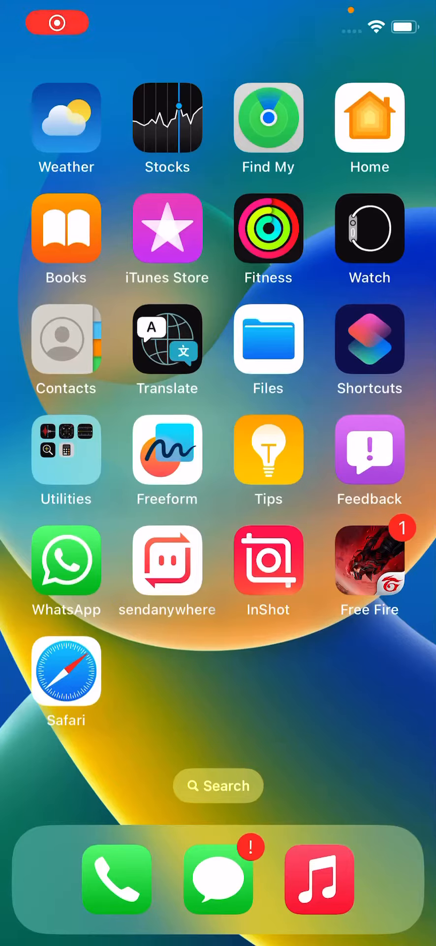
Step: Launch the Settings app from the first Home Screen page
{"action": "left_click", "coordinate": [57, 23]}
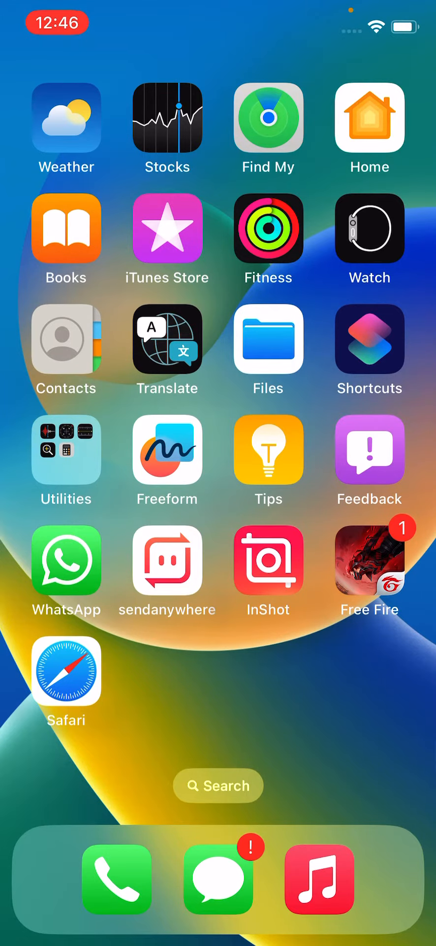
{"action": "scroll", "scroll_direction": "left", "scroll_amount": 3}
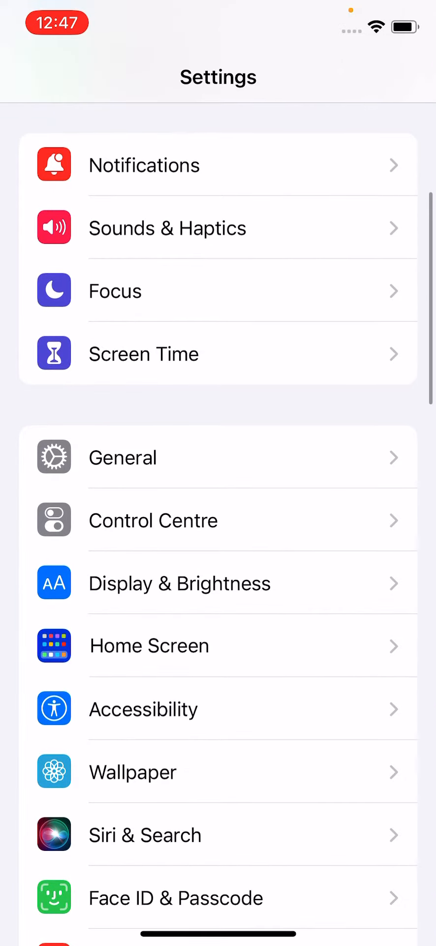
Step: Go to Safari's settings page and reach Clear History and Website Data at the bottom
{"action": "scroll", "scroll_direction": "down", "scroll_amount": 3}
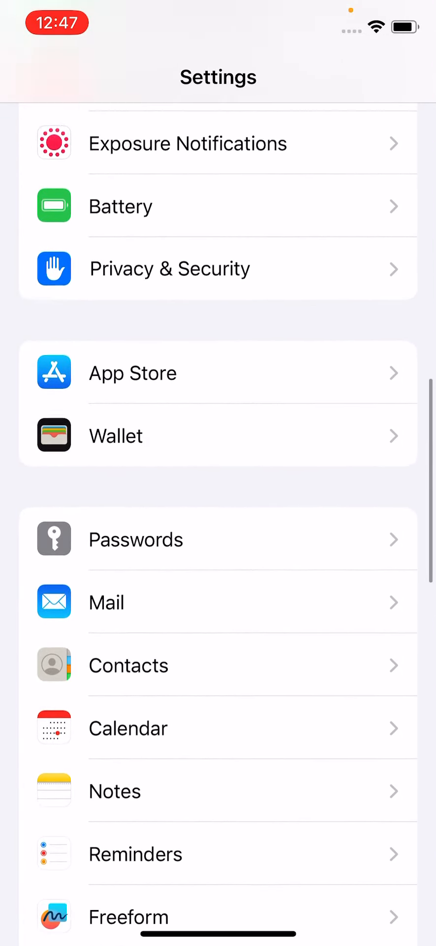
{"action": "scroll", "scroll_direction": "down", "scroll_amount": 3}
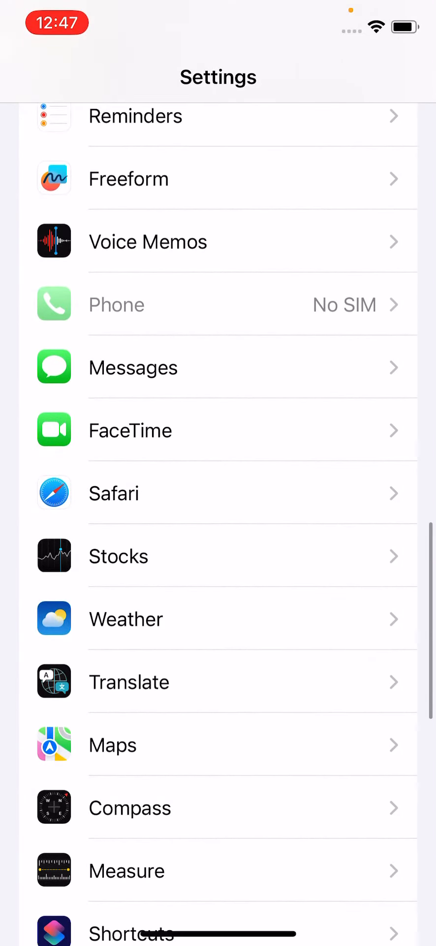
{"action": "left_click", "coordinate": [219, 493]}
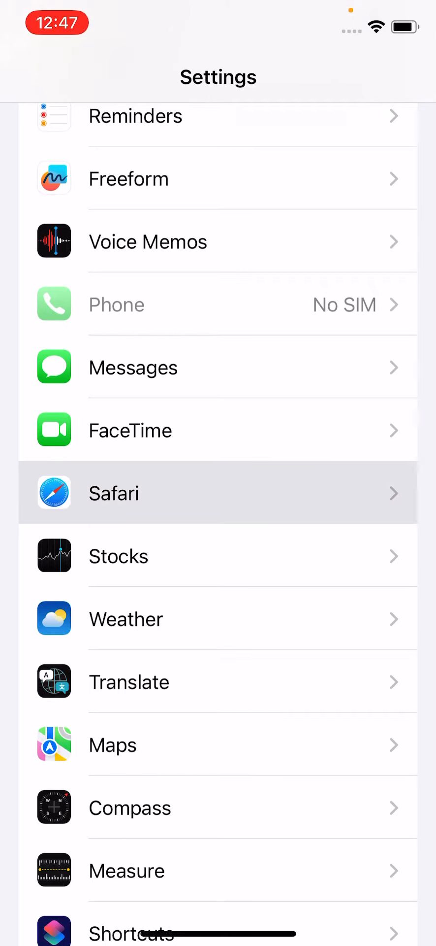
{"action": "left_click", "coordinate": [218, 493]}
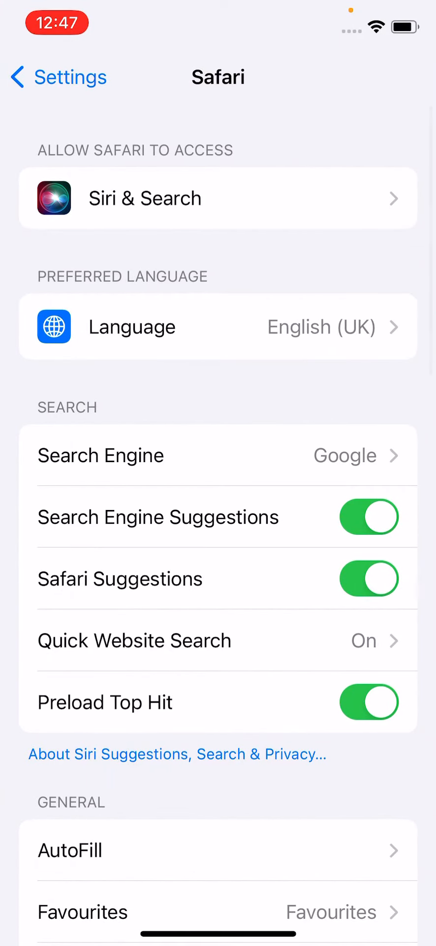
{"action": "scroll", "scroll_direction": "down", "scroll_amount": 3}
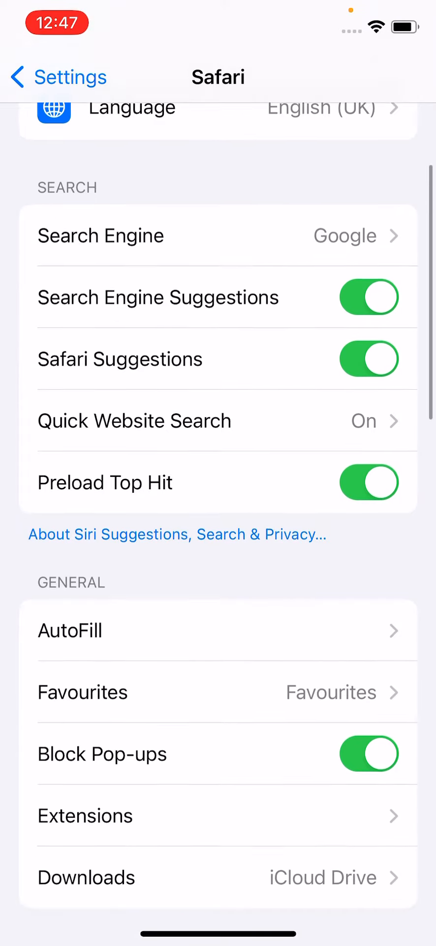
{"action": "scroll", "scroll_direction": "down", "scroll_amount": 3}
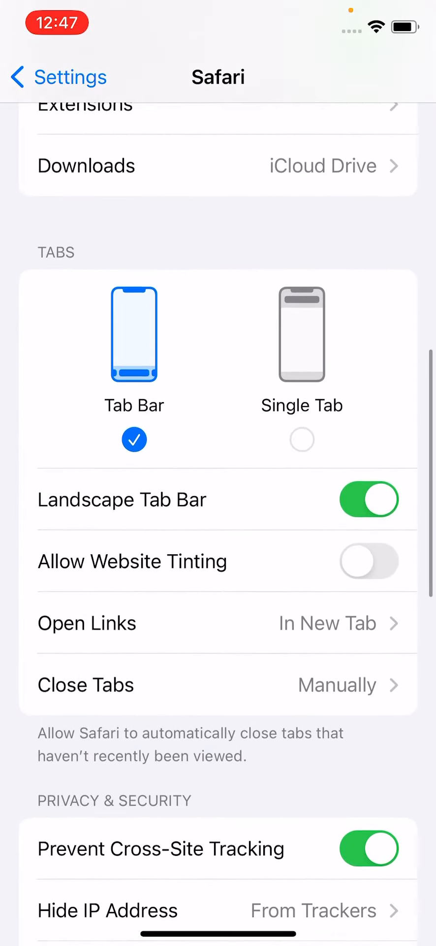
{"action": "scroll", "scroll_direction": "down", "scroll_amount": 3}
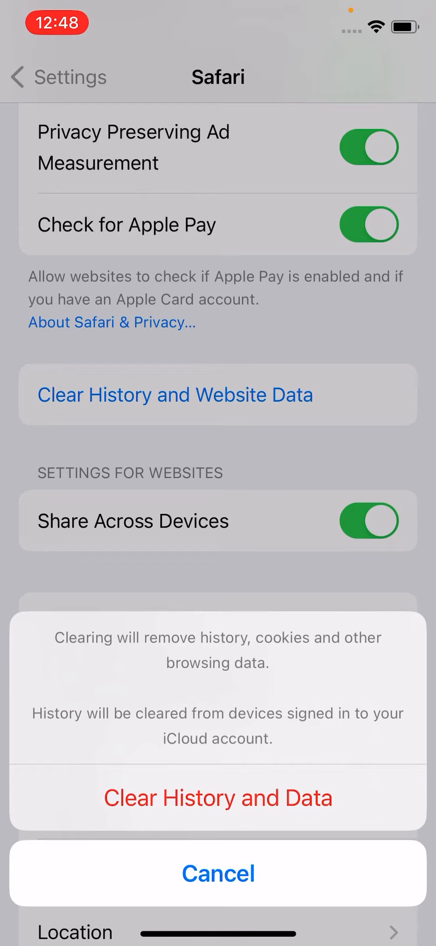
Step: Confirm Clear History and Data, choose Close Tabs, and return to the Home Screen
{"action": "left_click", "coordinate": [219, 797]}
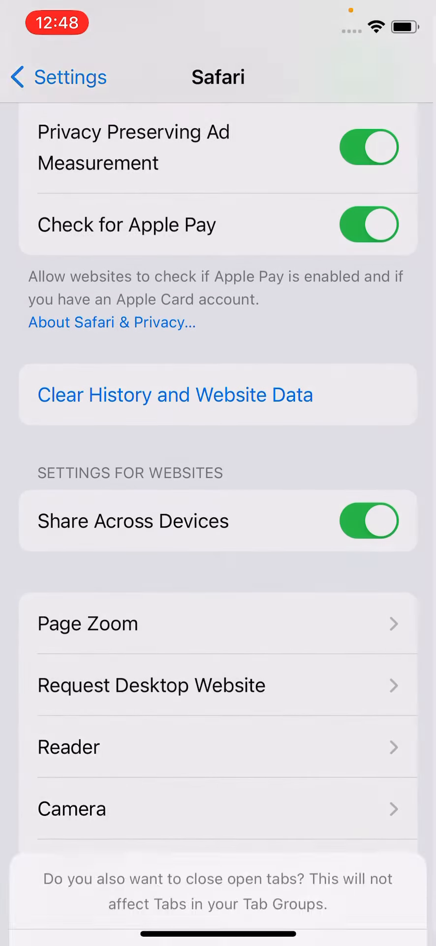
{"action": "left_click", "coordinate": [219, 394]}
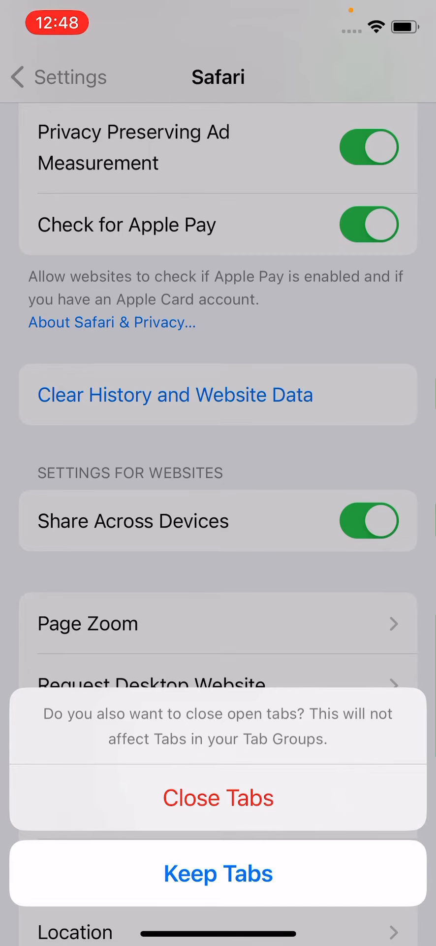
{"action": "left_click", "coordinate": [218, 873]}
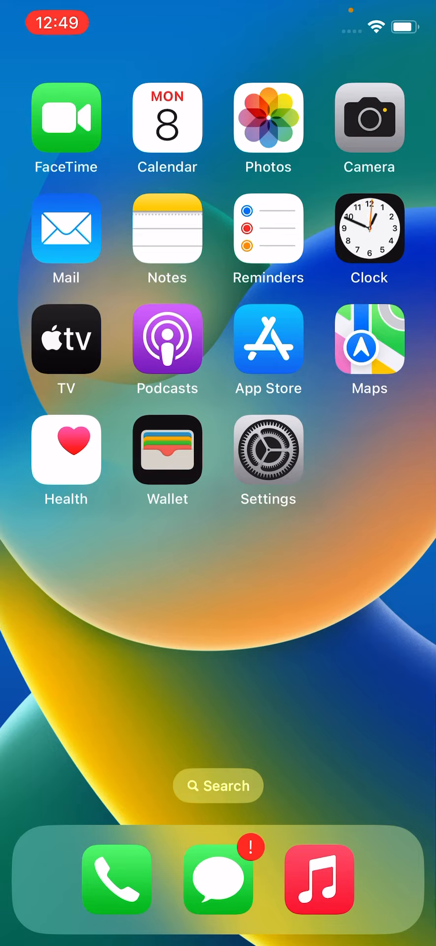
{"action": "scroll", "scroll_direction": "left", "scroll_amount": 3}
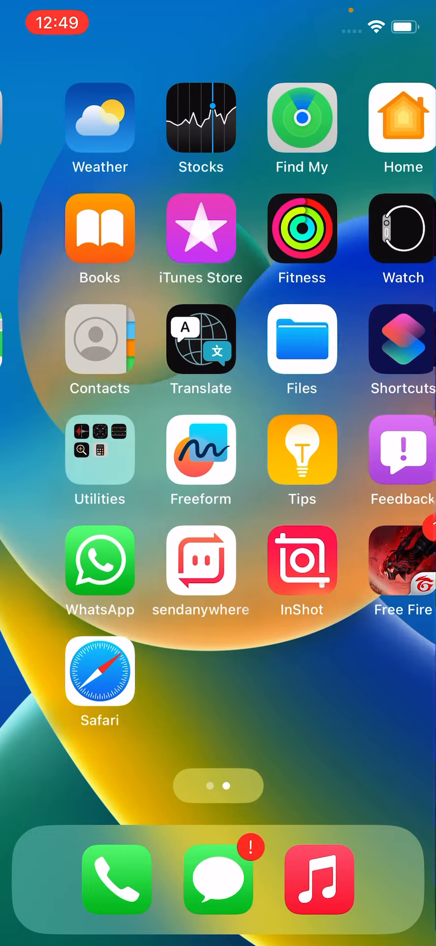
{"action": "scroll", "scroll_direction": "right", "scroll_amount": 3}
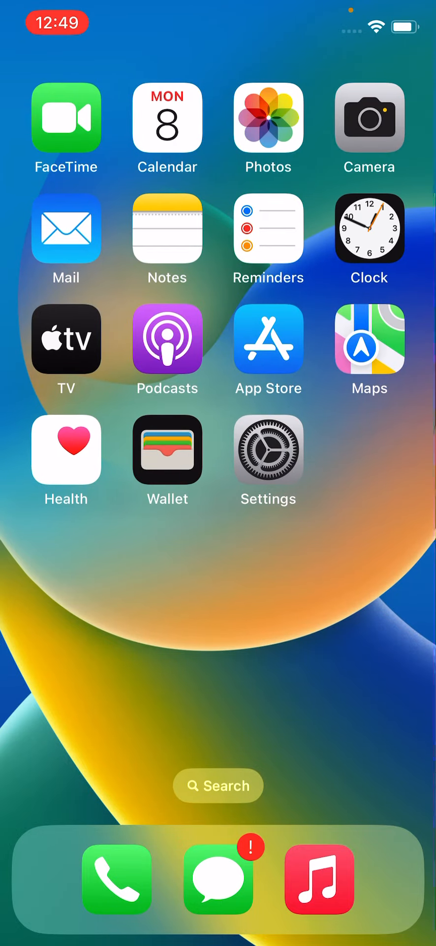